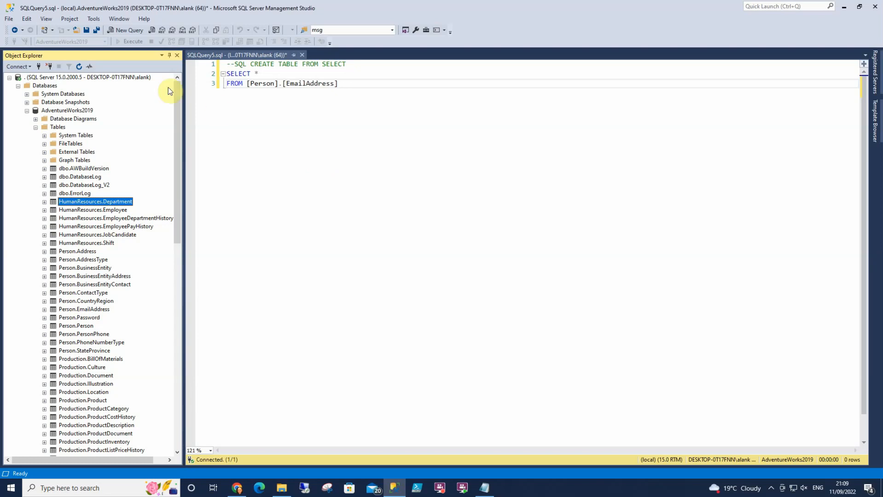
- Run SELECT * FROM Person.EmailAddress on AdventureWorks2019, returning 19,972 email rows
{"action": "left_click", "coordinate": [67, 110]}
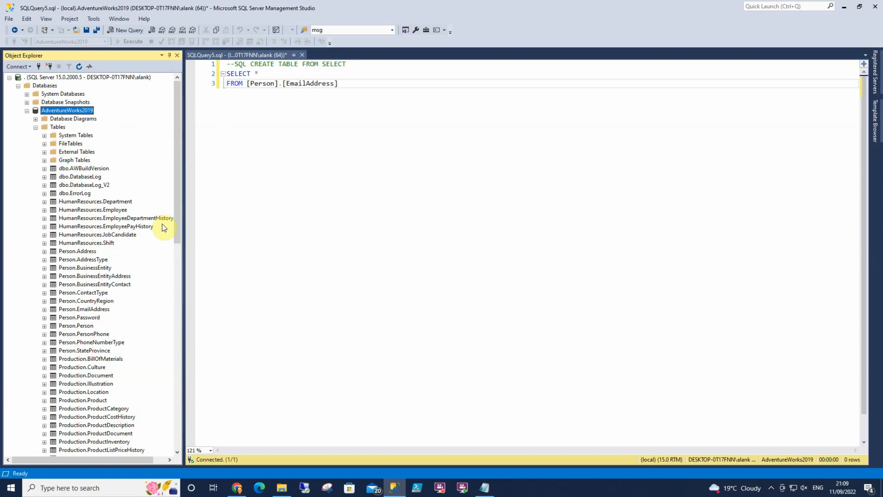
{"action": "mouse_move", "coordinate": [120, 301]}
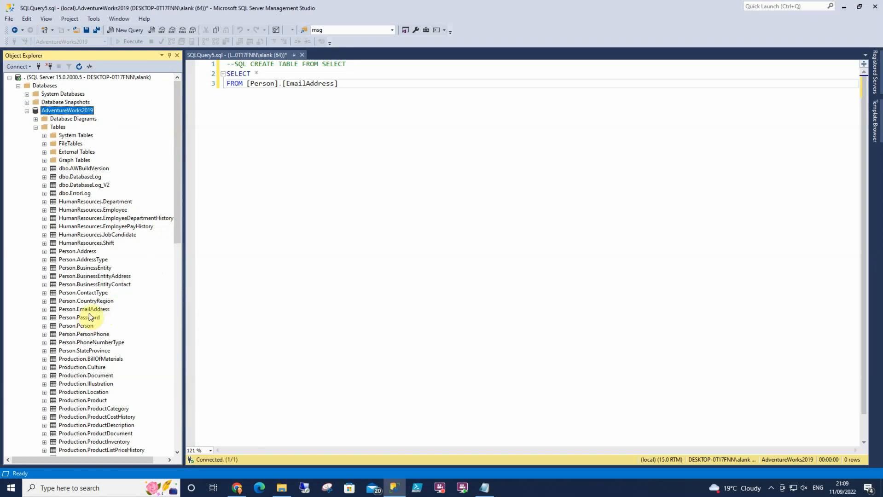
{"action": "left_click", "coordinate": [83, 309]}
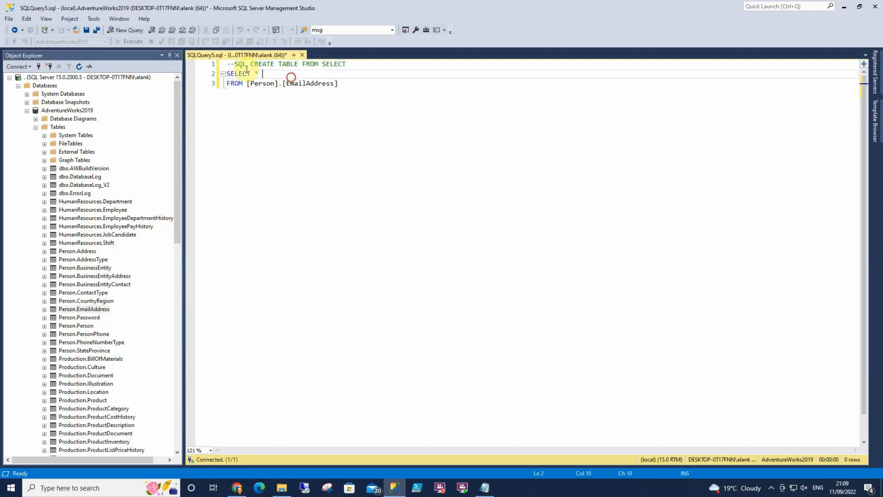
{"action": "left_click", "coordinate": [130, 30]}
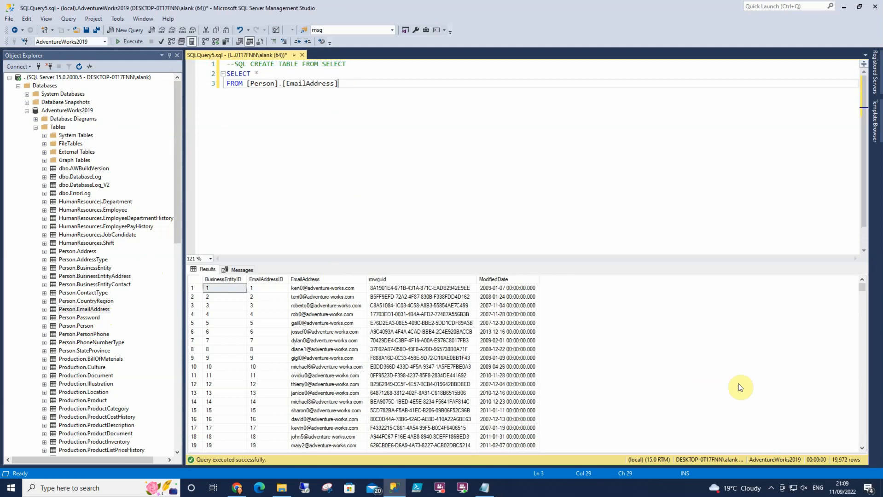
{"action": "mouse_move", "coordinate": [768, 446]}
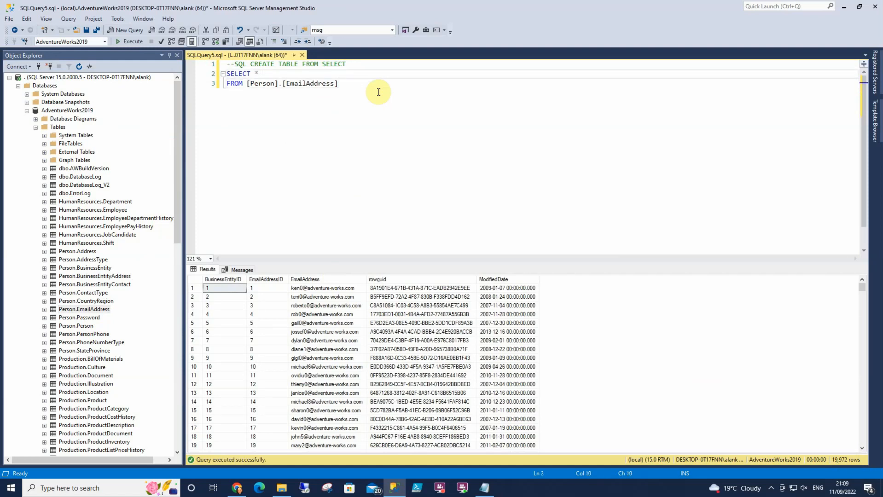
- Add INTO tbl_NewEmailAddress to the query so it copies all rows into a new table
{"action": "type", "text": "into"}
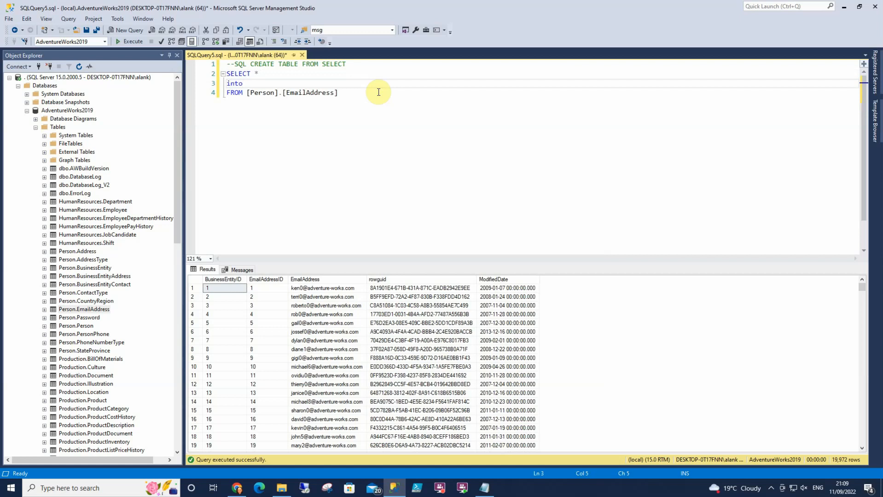
{"action": "type", "text": "INTO"}
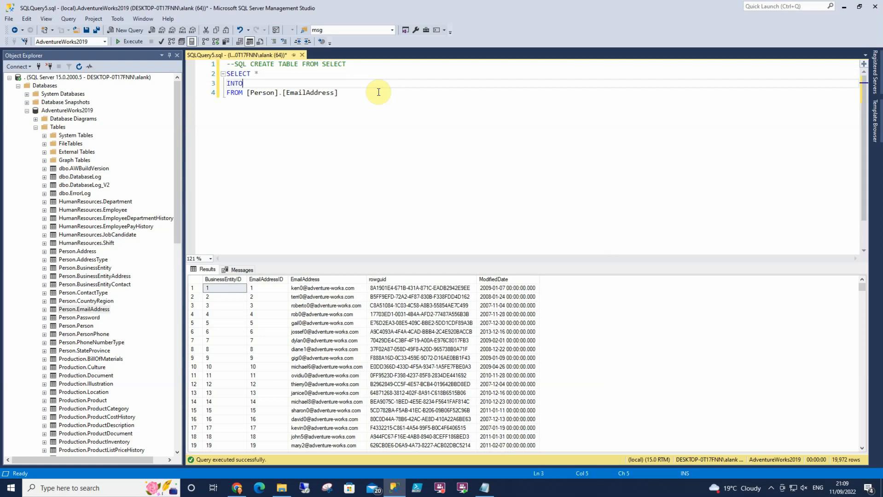
{"action": "type", "text": "tbl"}
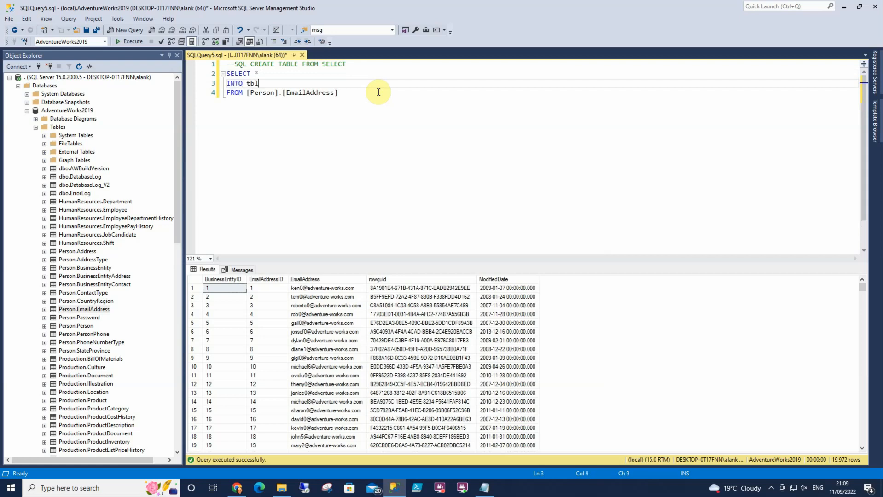
{"action": "type", "text": "_NewEm"}
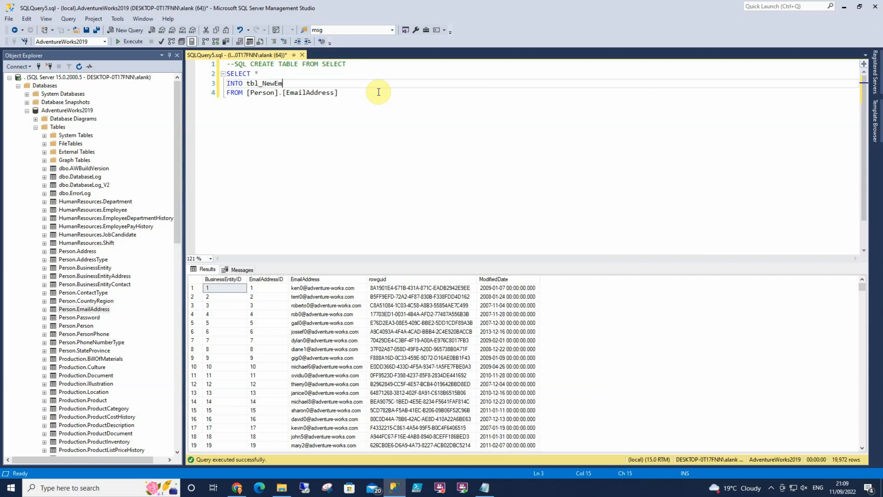
{"action": "type", "text": "ailAddres"}
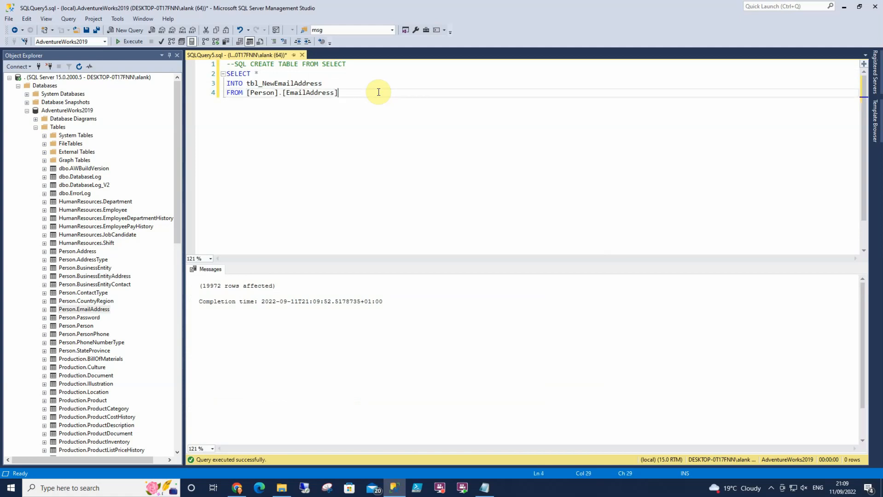
- Write SELECT * FROM tbl_NewEmailAddress and run just that query
{"action": "type", "text": "select"}
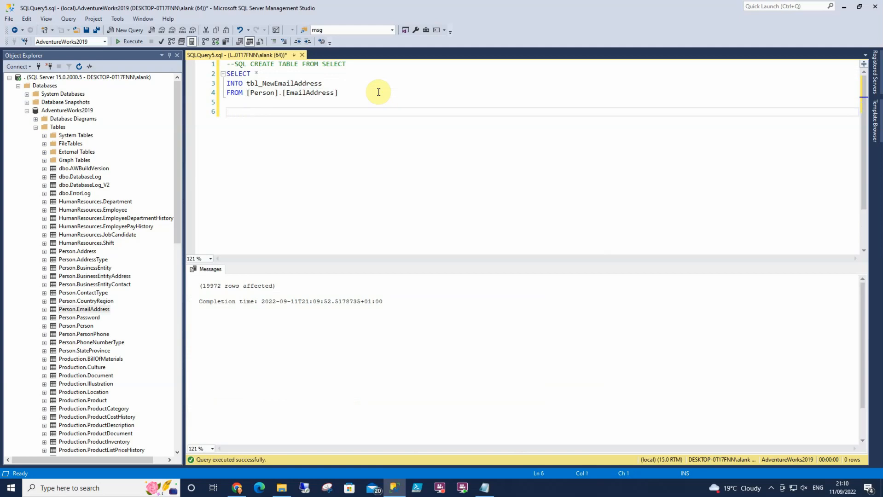
{"action": "type", "text": "SELECT * FROM tbl_NewEmailAddress"}
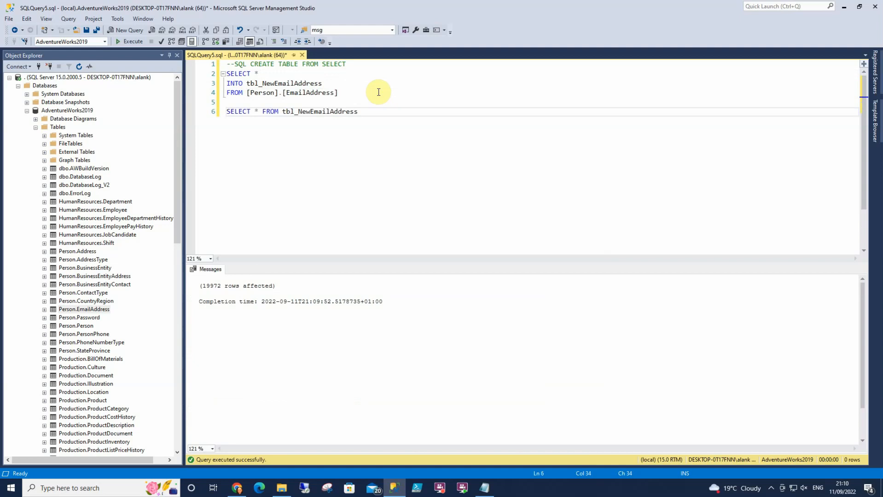
{"action": "left_click", "coordinate": [131, 42]}
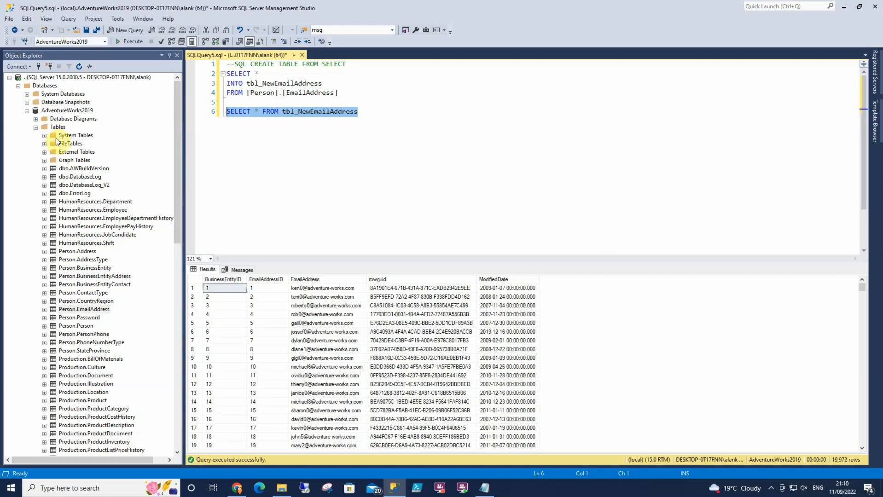
- Refresh the Tables folder and expand the new dbo.tbl_NewEmailAddress table
{"action": "right_click", "coordinate": [57, 126]}
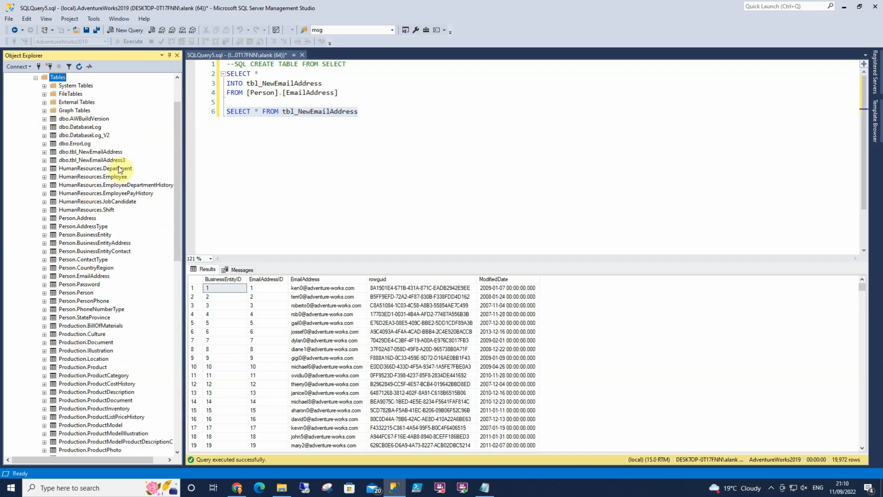
{"action": "left_click", "coordinate": [90, 152]}
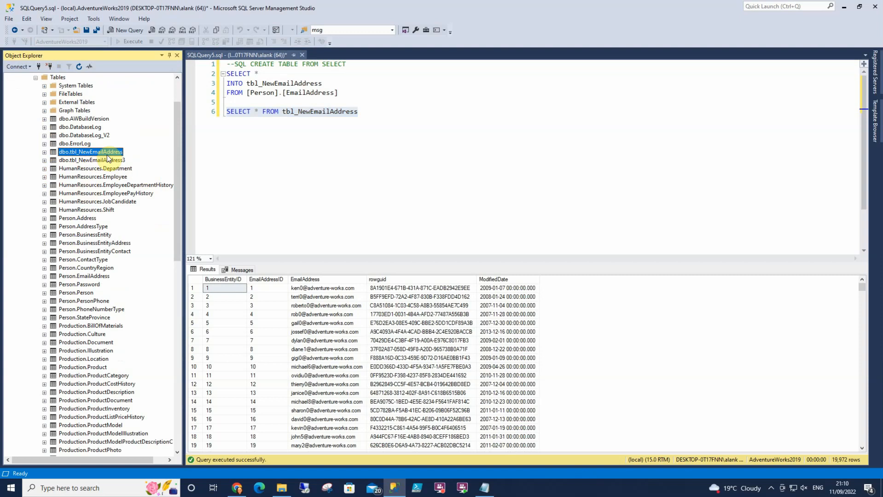
{"action": "left_click", "coordinate": [43, 152]}
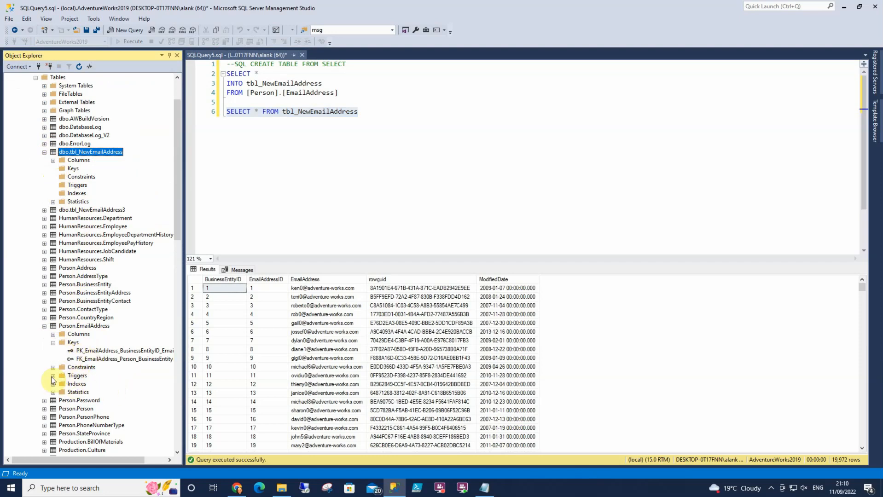
- Expand Person.EmailAddress's Indexes, Constraints and Keys folders
{"action": "left_click", "coordinate": [53, 384]}
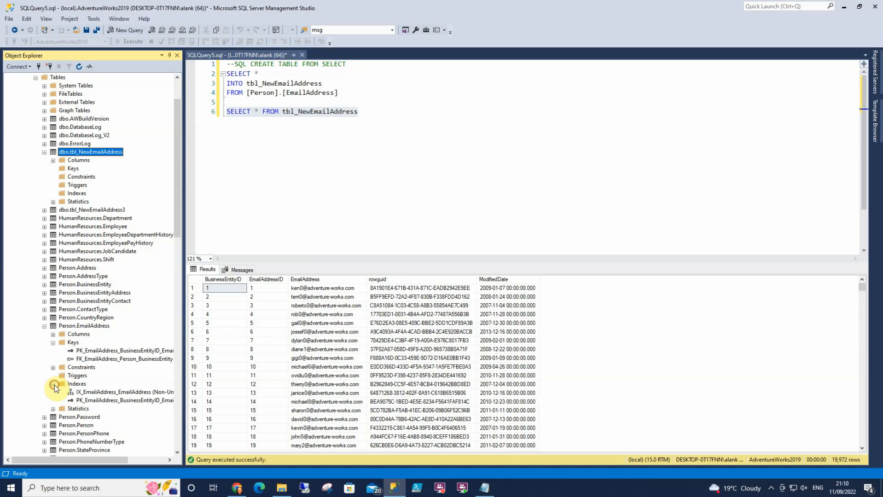
{"action": "left_click", "coordinate": [53, 366]}
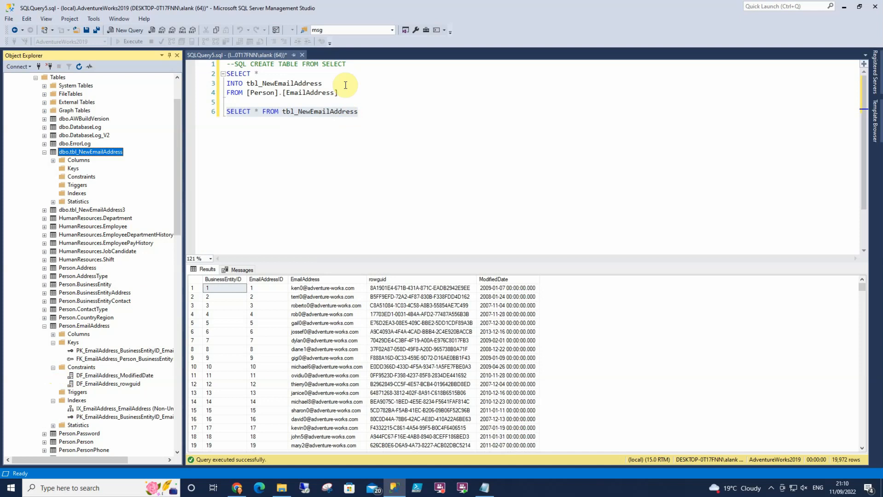
{"action": "mouse_move", "coordinate": [343, 84]}
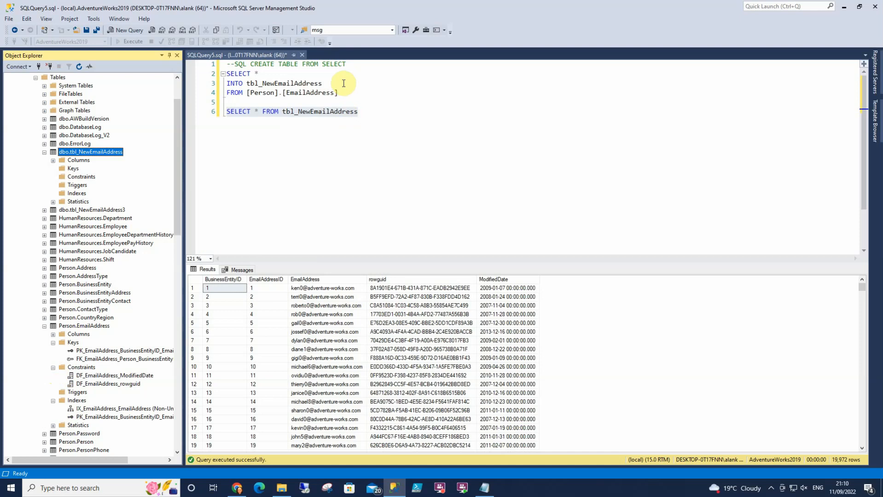
{"action": "mouse_move", "coordinate": [173, 244]}
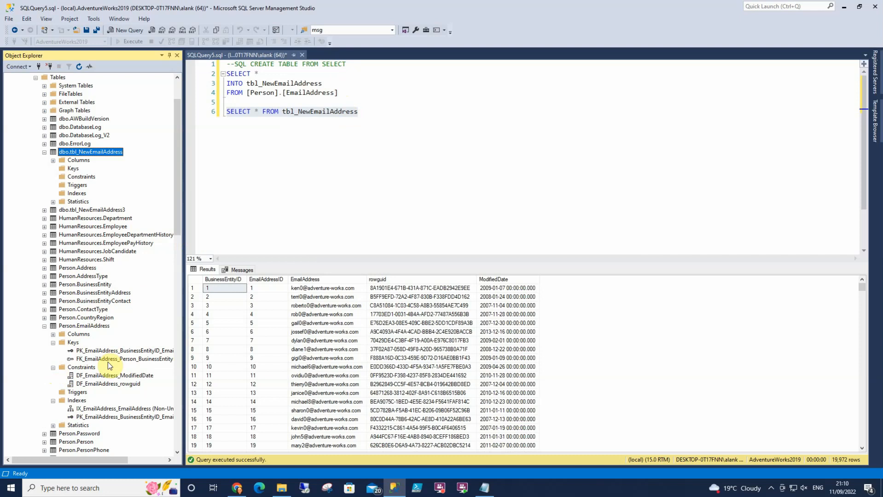
{"action": "left_click", "coordinate": [72, 343]}
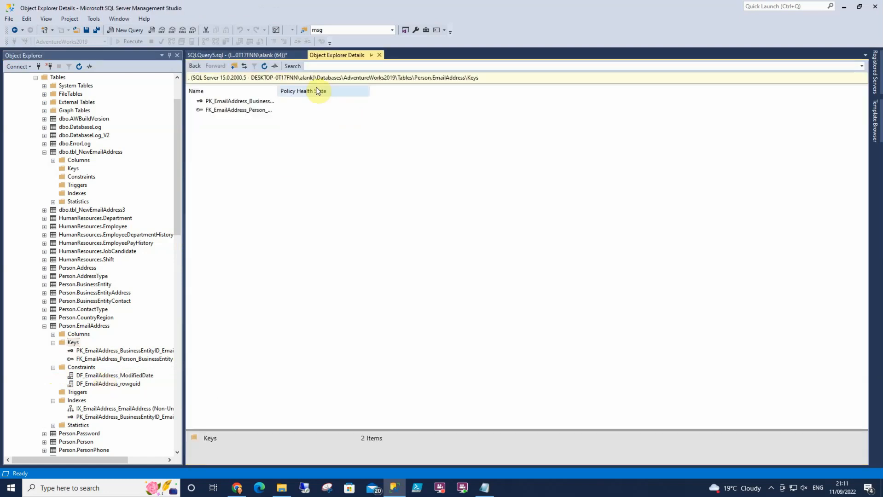
- Script Person.EmailAddress's primary key as CREATE into a new query, then return to SQLQuery5
{"action": "right_click", "coordinate": [239, 100]}
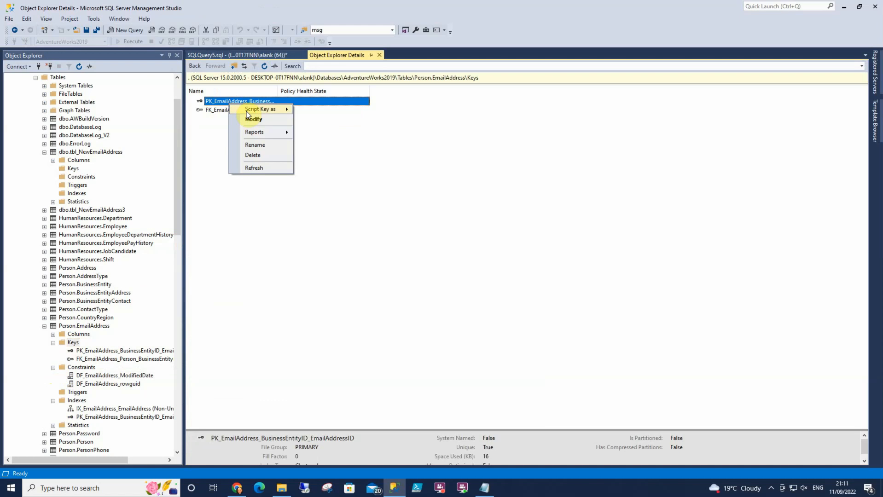
{"action": "left_click", "coordinate": [124, 30]}
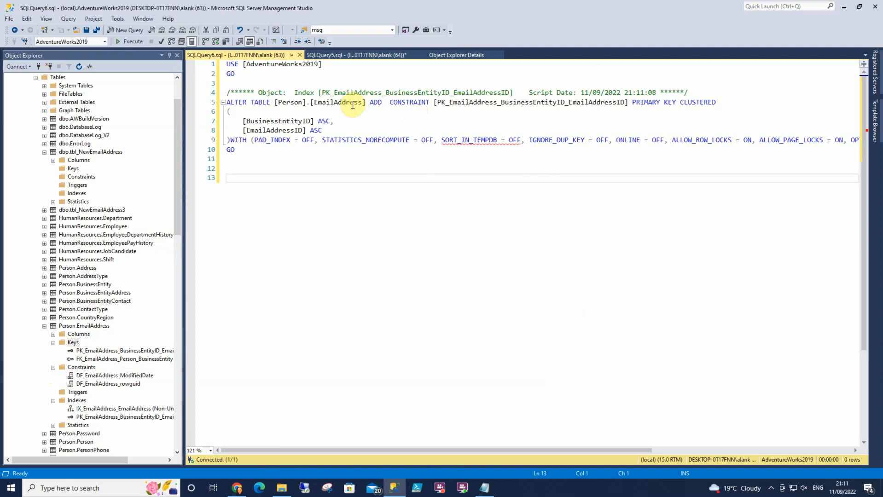
{"action": "left_click", "coordinate": [360, 104]}
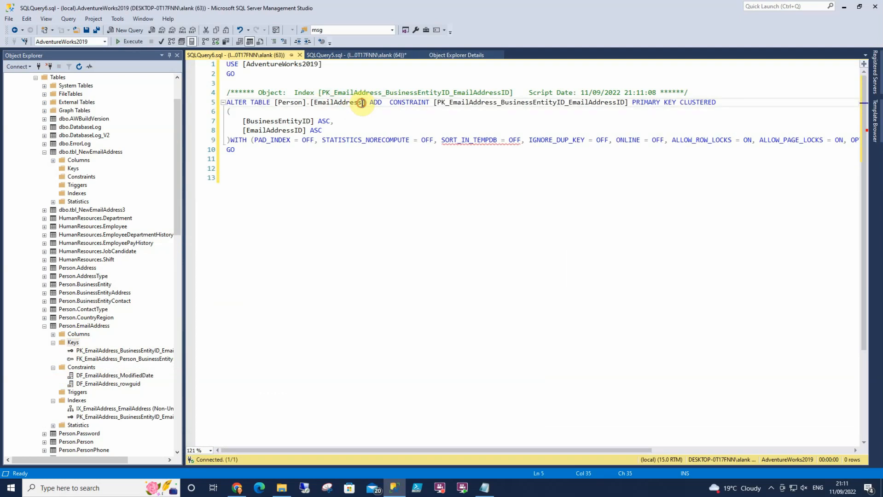
{"action": "double_click", "coordinate": [338, 102]}
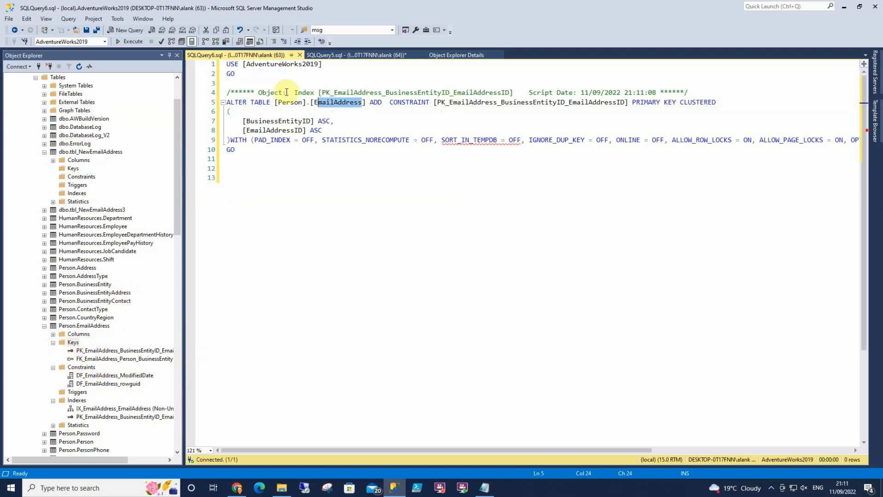
{"action": "left_click", "coordinate": [358, 55]}
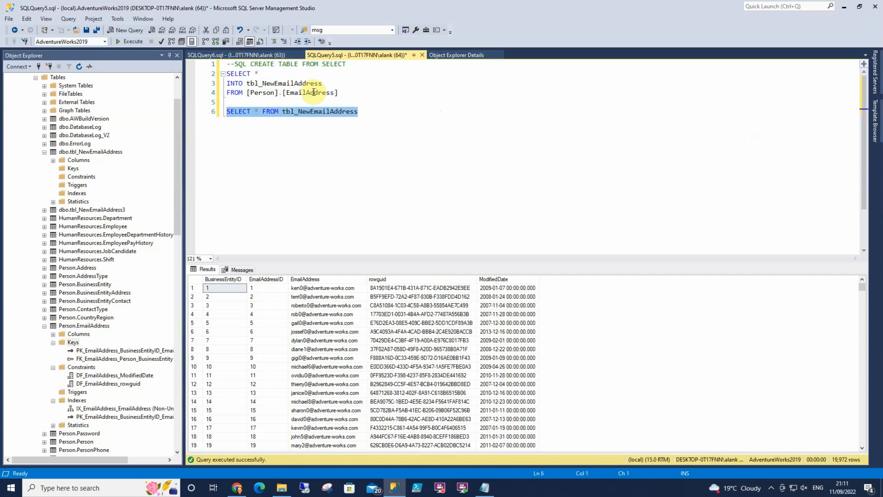
- Delete the tbl_NewEmailAddress tables, confirming with OK in the Delete Object dialog
{"action": "left_click", "coordinate": [90, 151]}
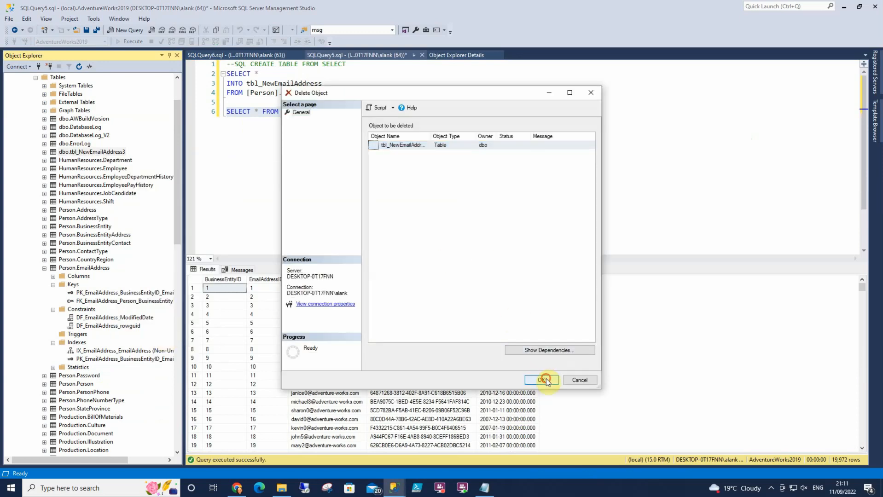
{"action": "left_click", "coordinate": [541, 379]}
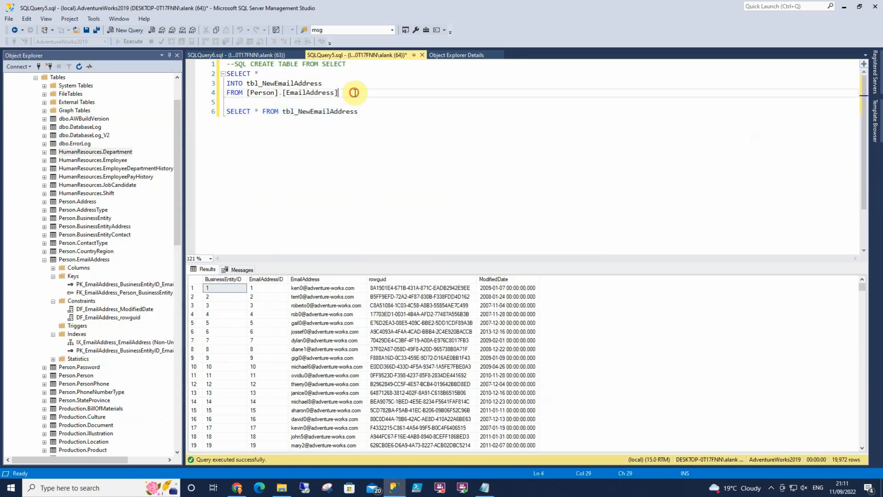
- Add WHERE EmailAddress LIKE 'a%' to the SELECT INTO, run it, and browse the 2,014 rows
{"action": "type", "text": "W"}
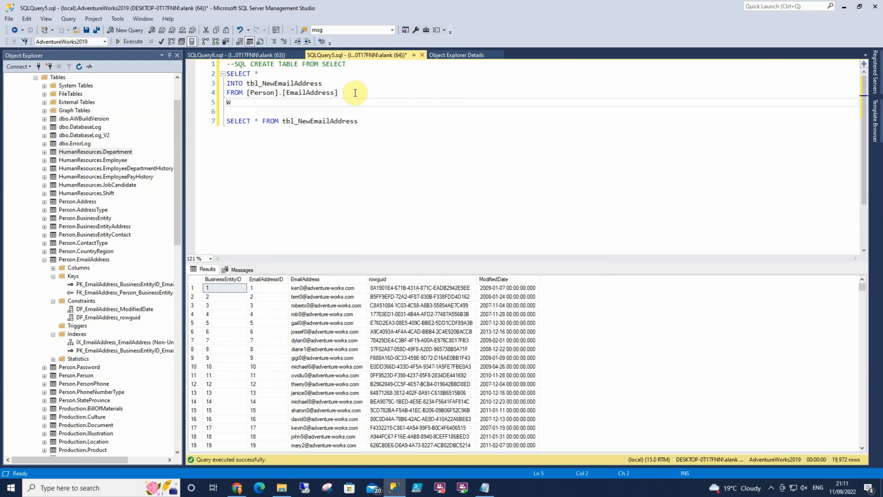
{"action": "type", "text": "HERE e"}
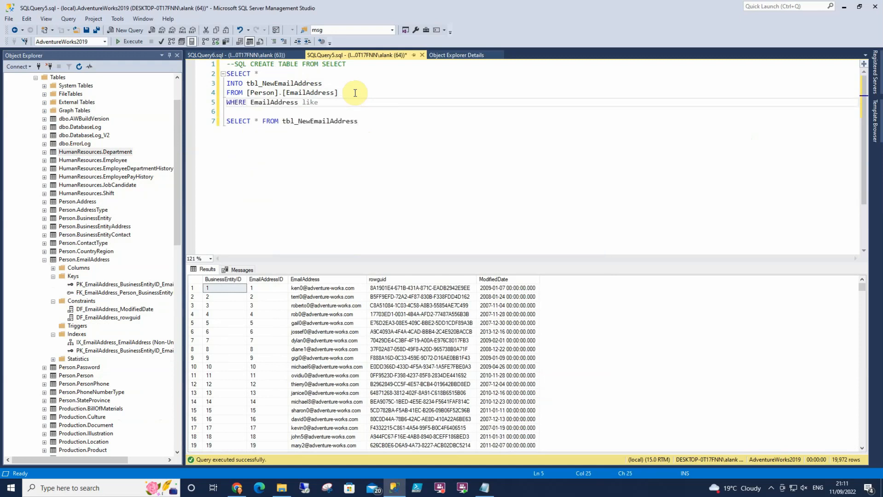
{"action": "type", "text": "'a"}
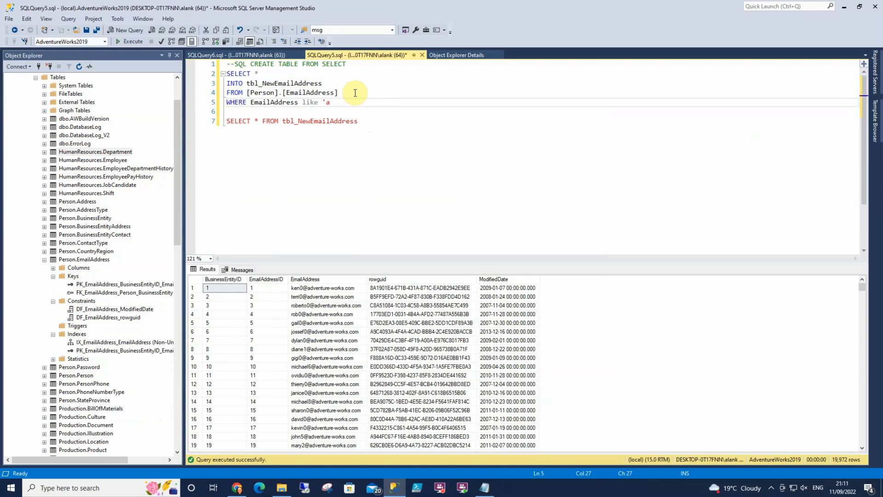
{"action": "type", "text": "%'"}
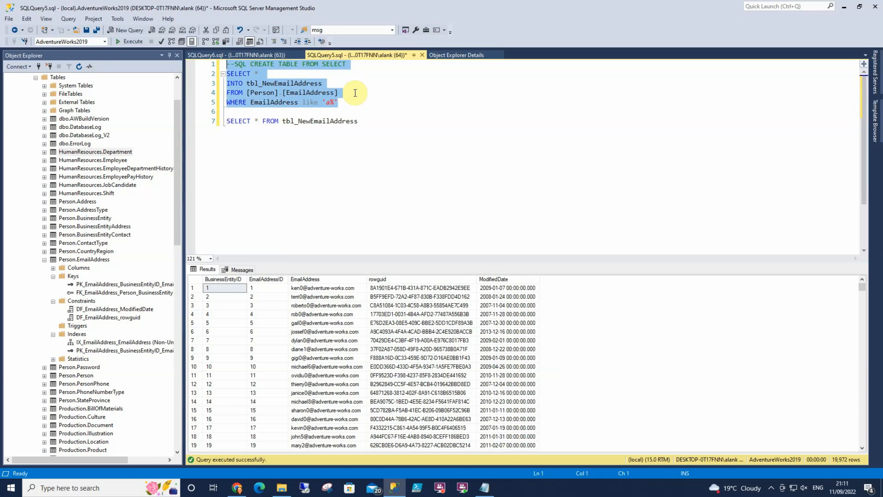
{"action": "left_click", "coordinate": [133, 40]}
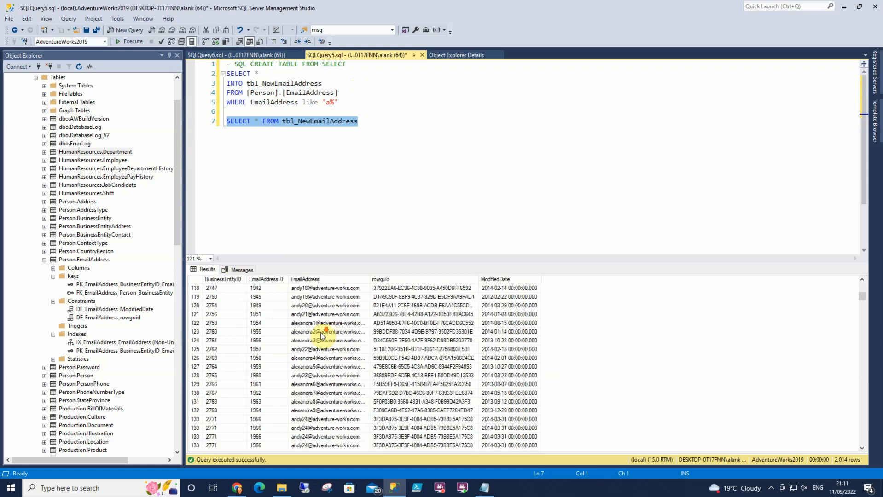
{"action": "scroll", "scroll_direction": "down", "scroll_amount": 3}
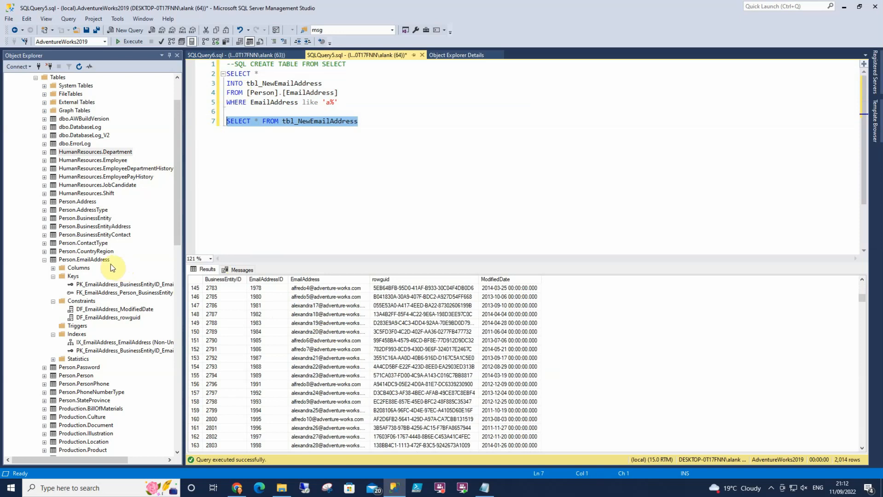
- Script Person.EmailAddress as CREATE TABLE into a new query, then return to the SQLQuery6 key script
{"action": "right_click", "coordinate": [83, 259]}
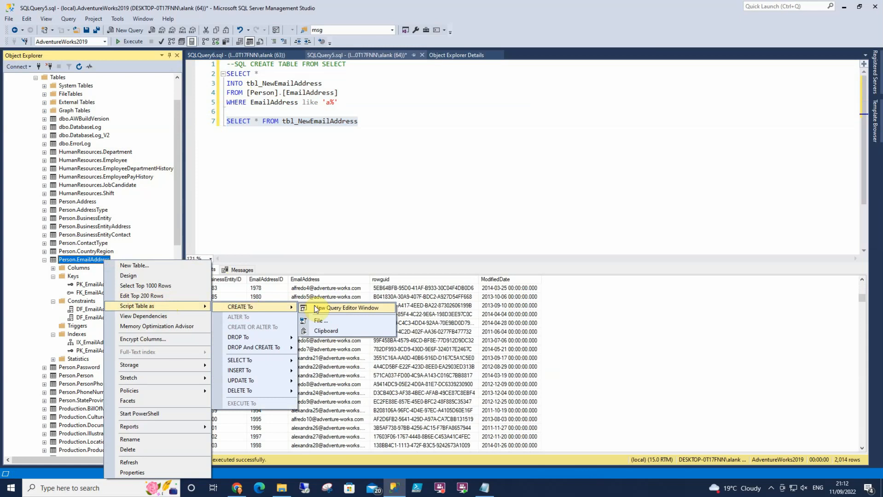
{"action": "left_click", "coordinate": [348, 308]}
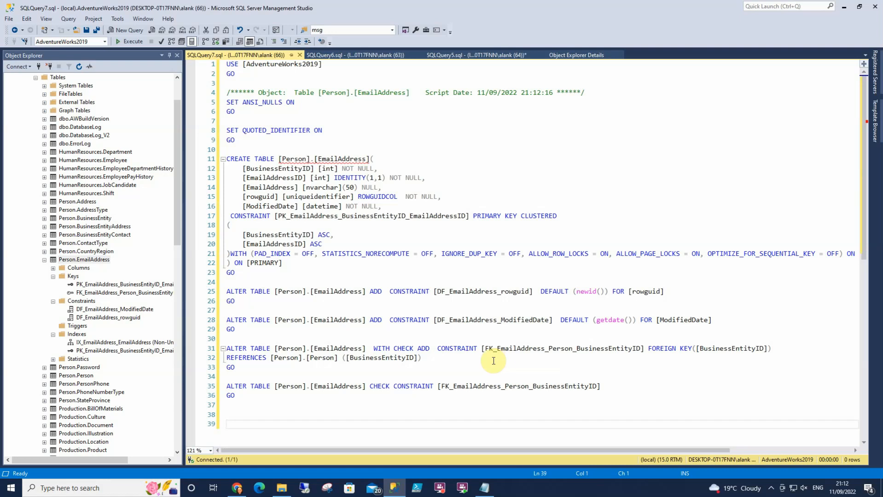
{"action": "mouse_move", "coordinate": [335, 11]}
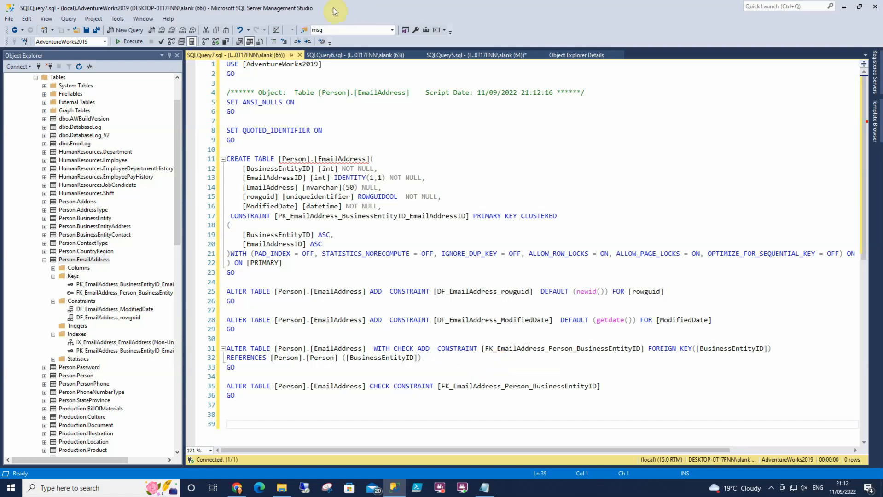
{"action": "mouse_move", "coordinate": [296, 141]}
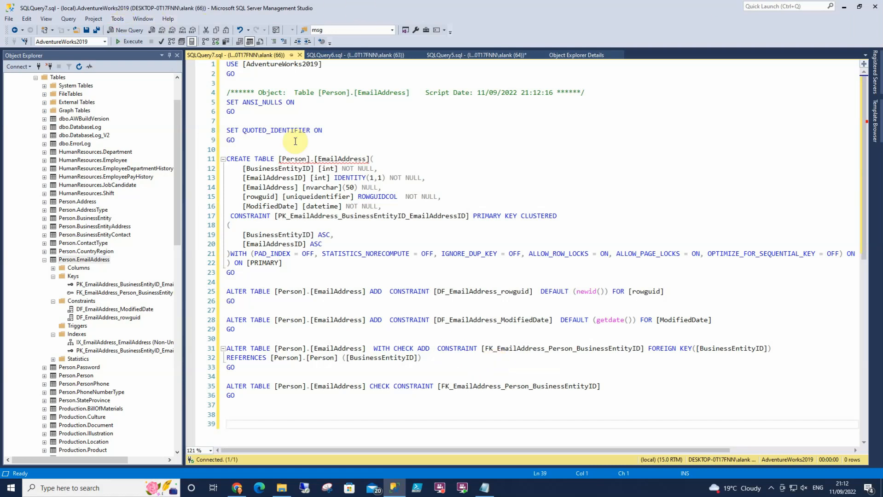
{"action": "left_click", "coordinate": [117, 18]}
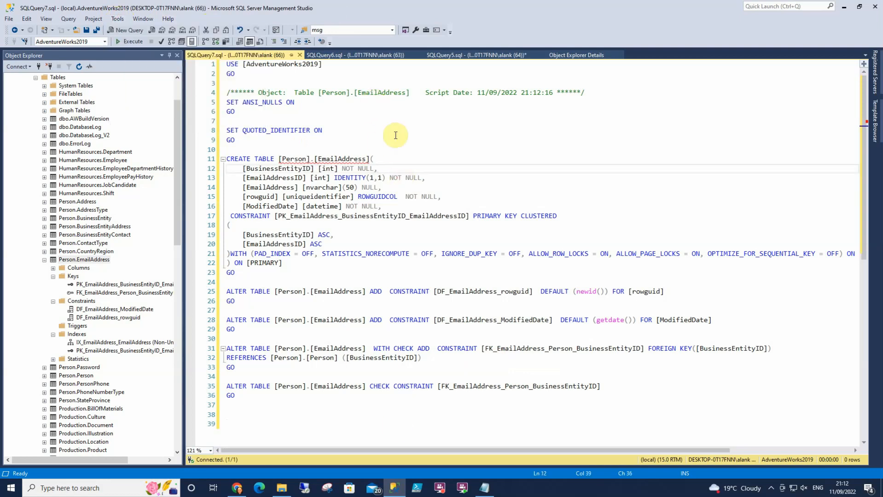
{"action": "left_click", "coordinate": [356, 55]}
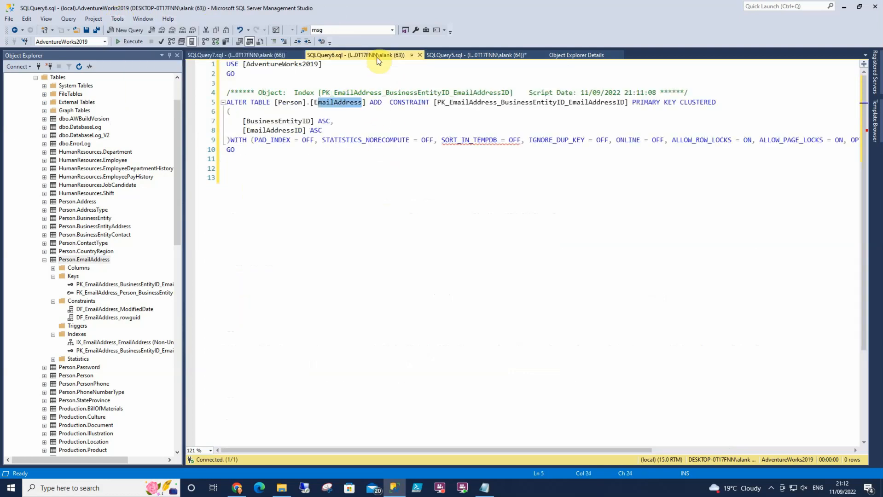